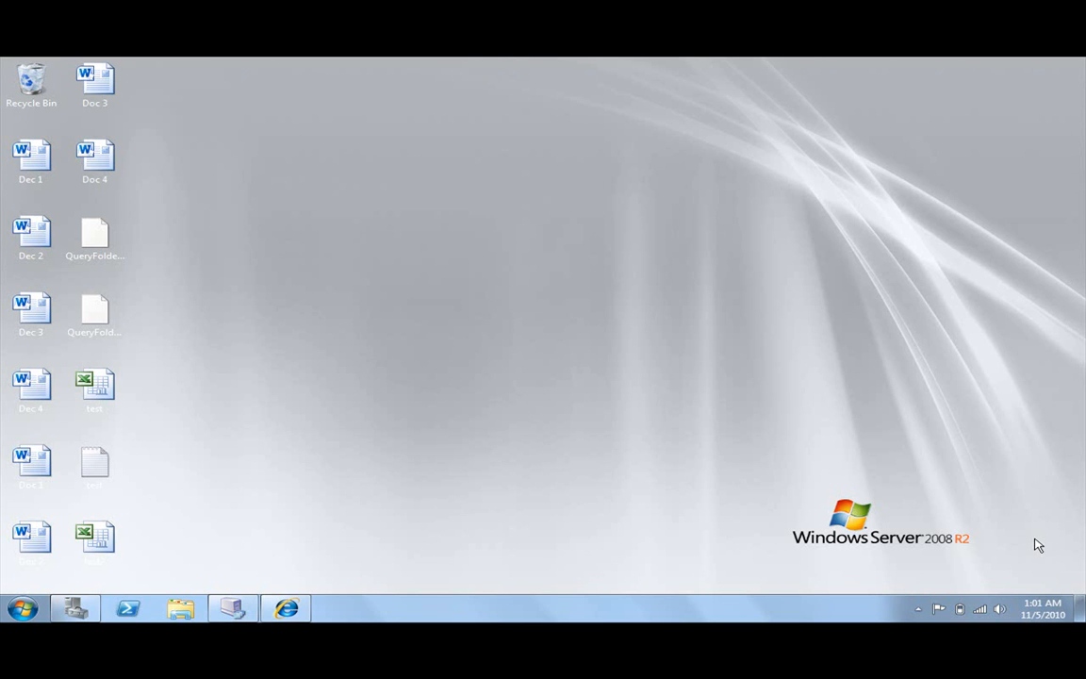
mouse_move(869, 525)
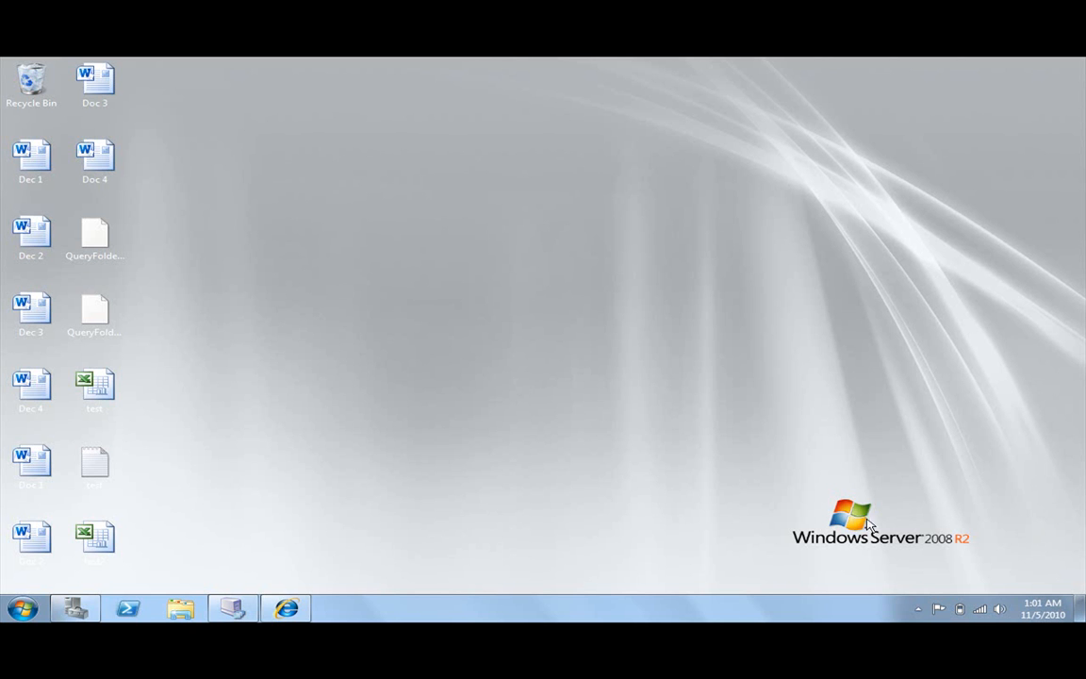
mouse_move(336, 613)
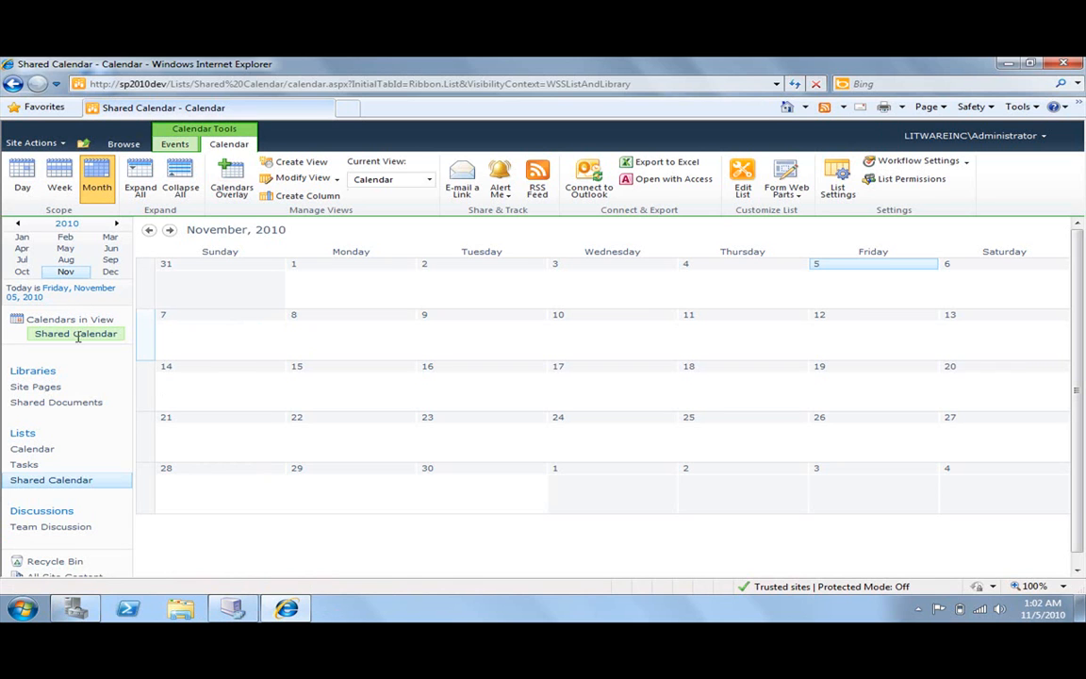
mouse_move(578, 409)
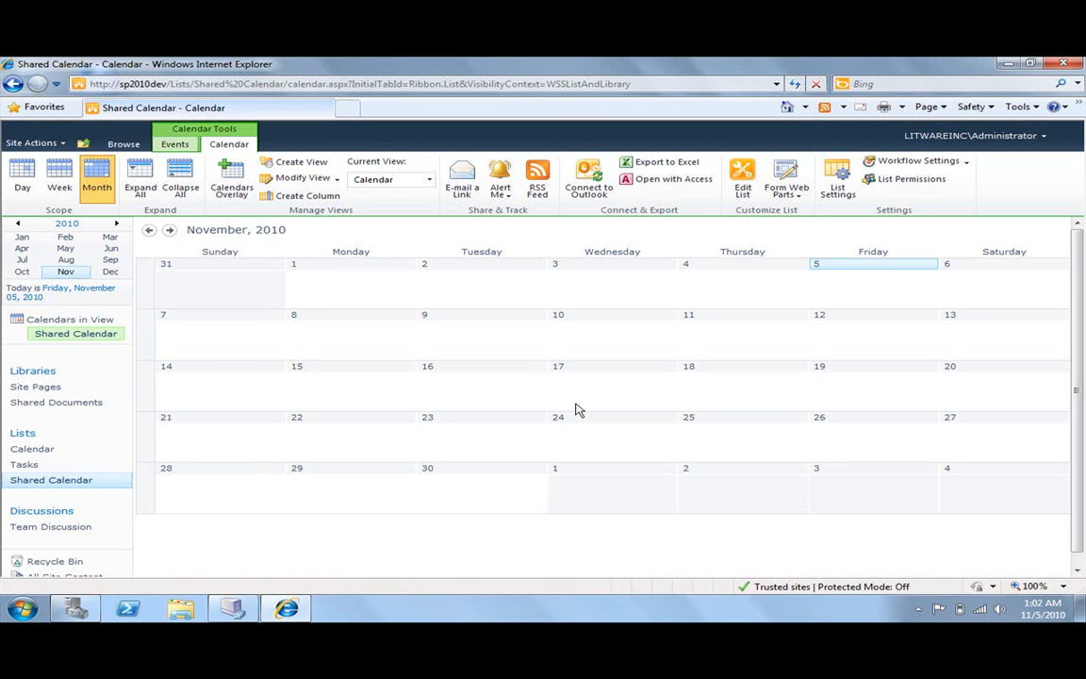
mouse_move(471, 451)
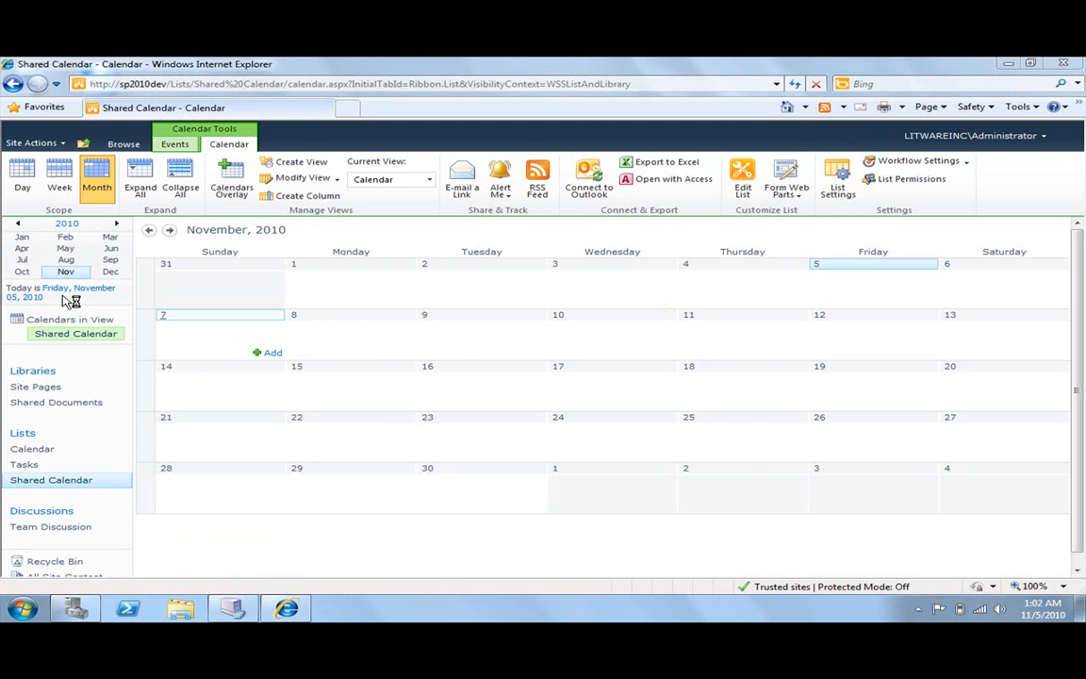
click(588, 179)
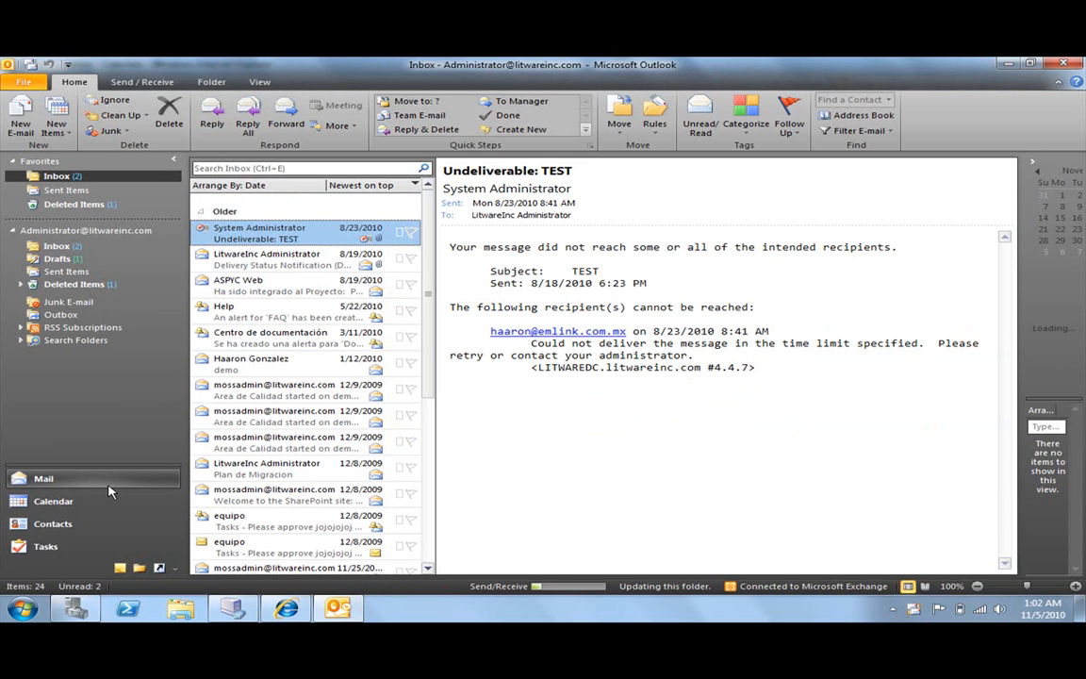
mouse_move(93, 452)
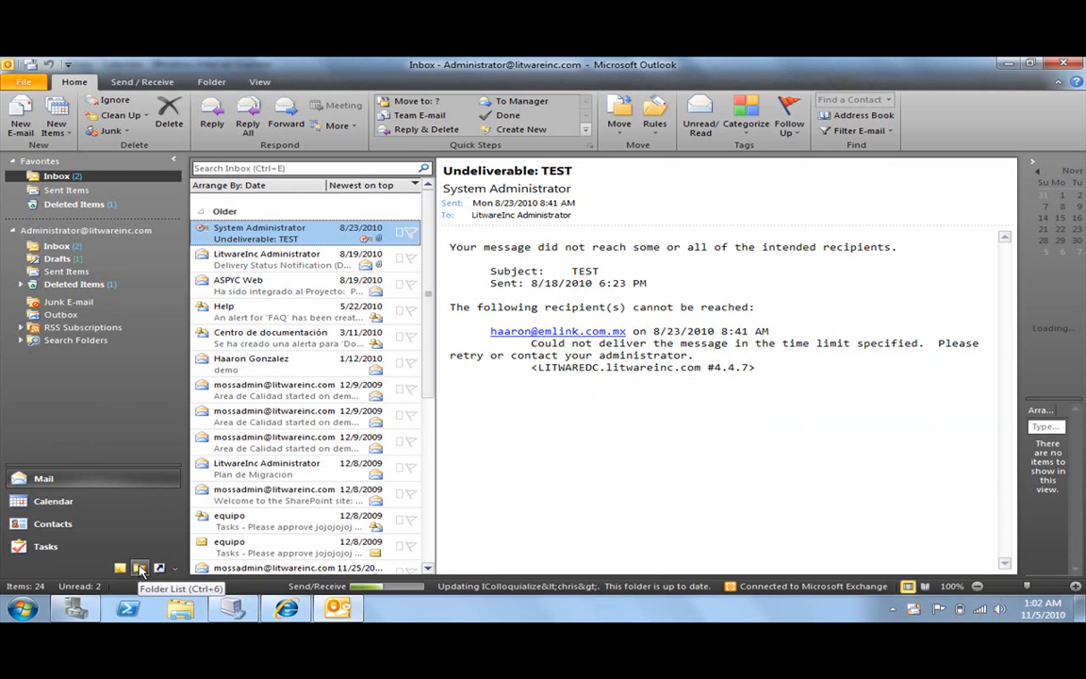
Open the Office A calendar under Public Folders > All Public Folders > Shared Calendars
click(138, 566)
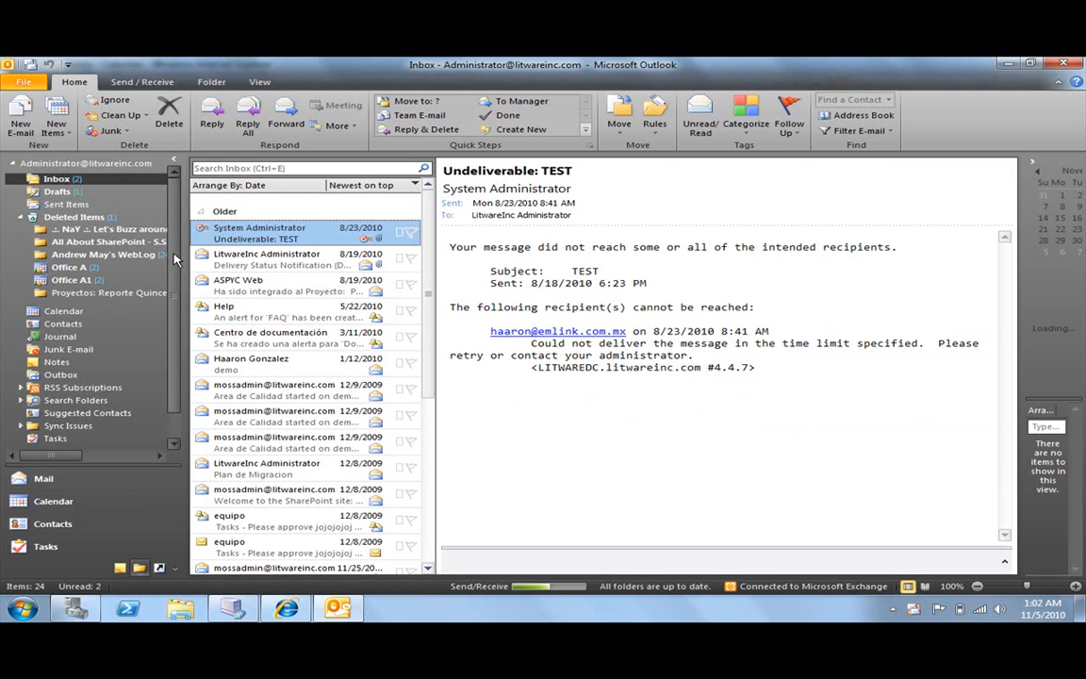
scroll(down, 3)
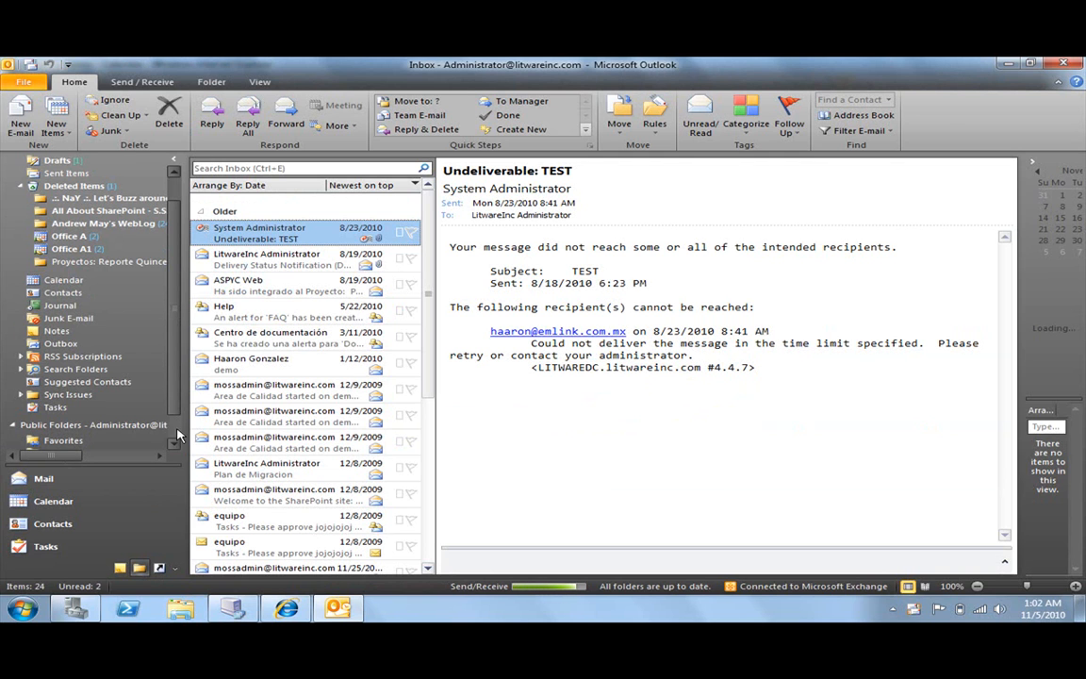
click(21, 424)
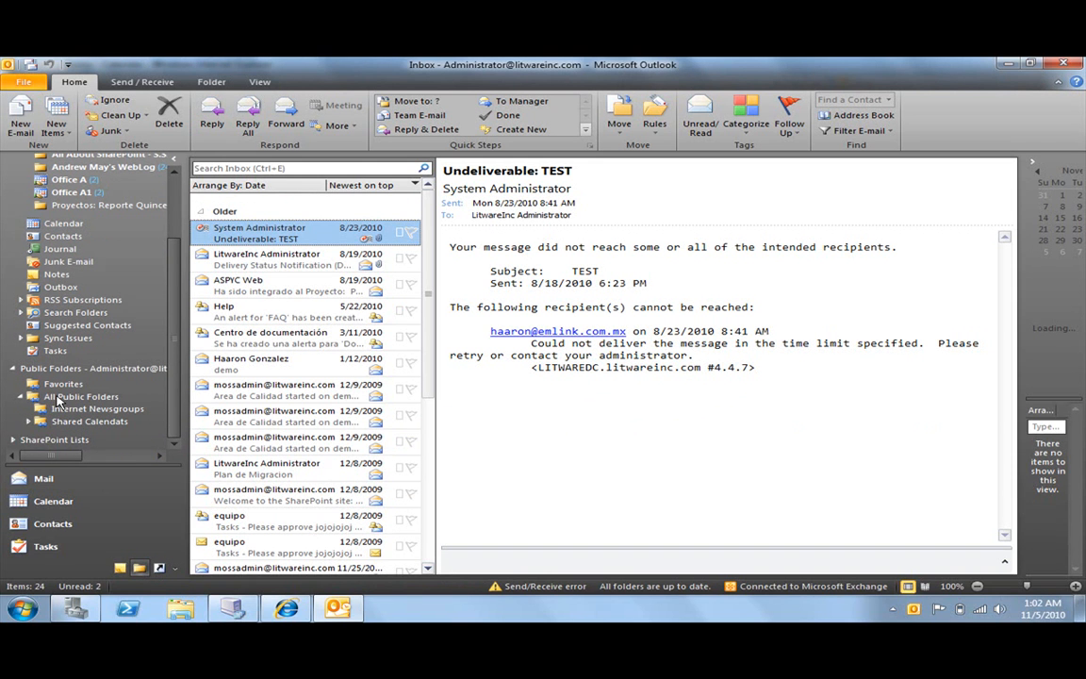
click(21, 421)
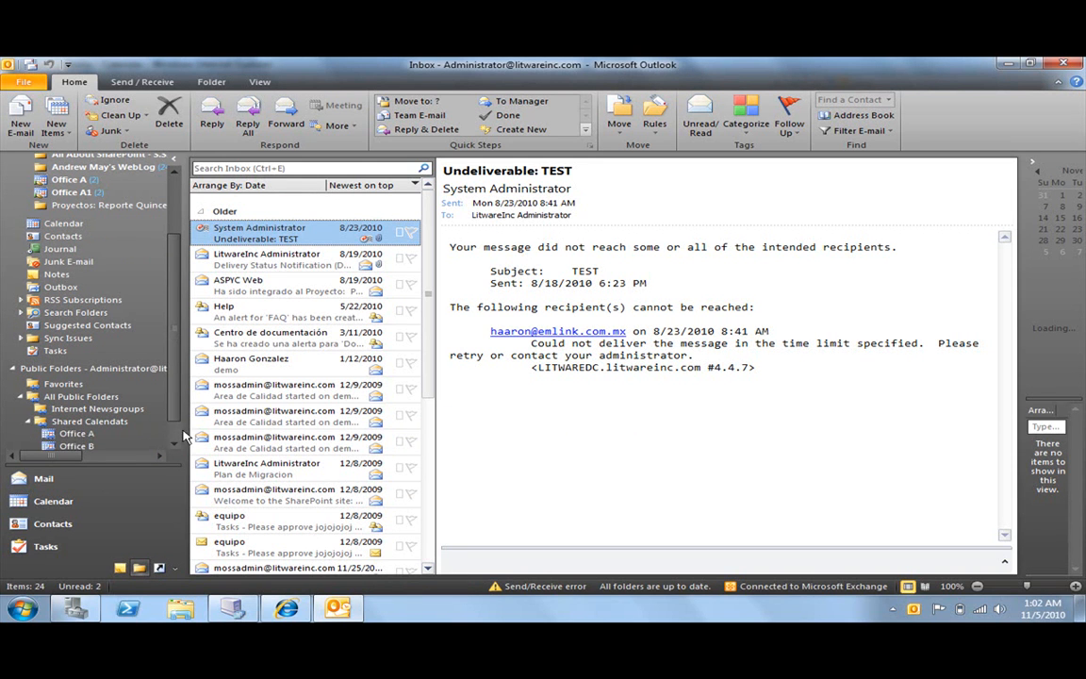
click(75, 407)
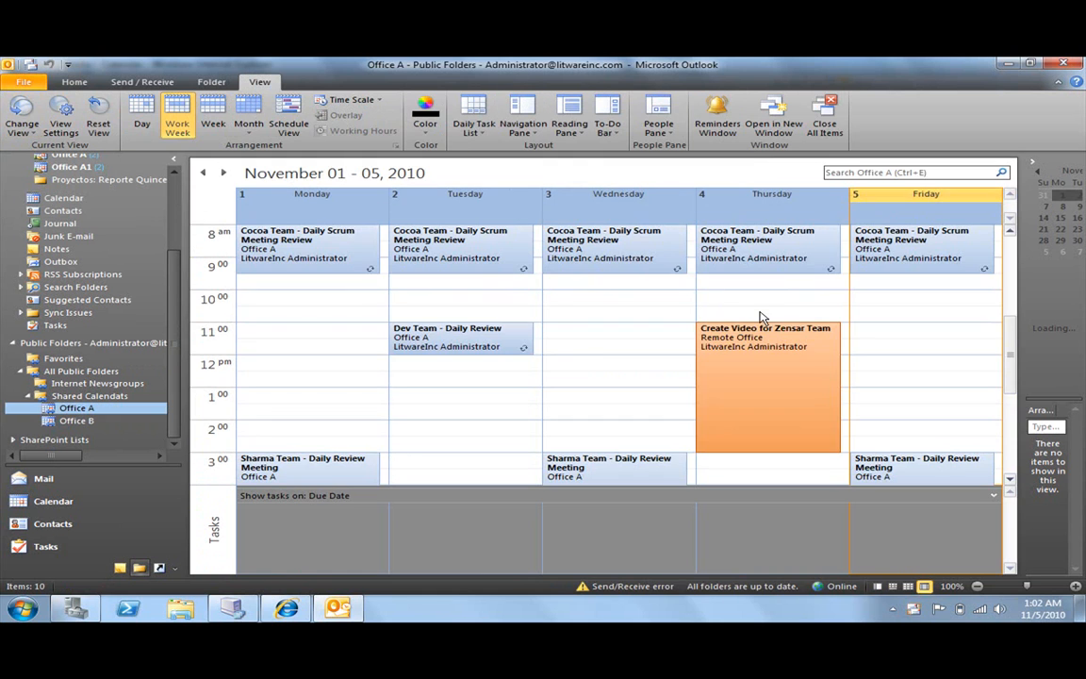
Show Office A's calendar as a list and copy all four events
scroll(up, 3)
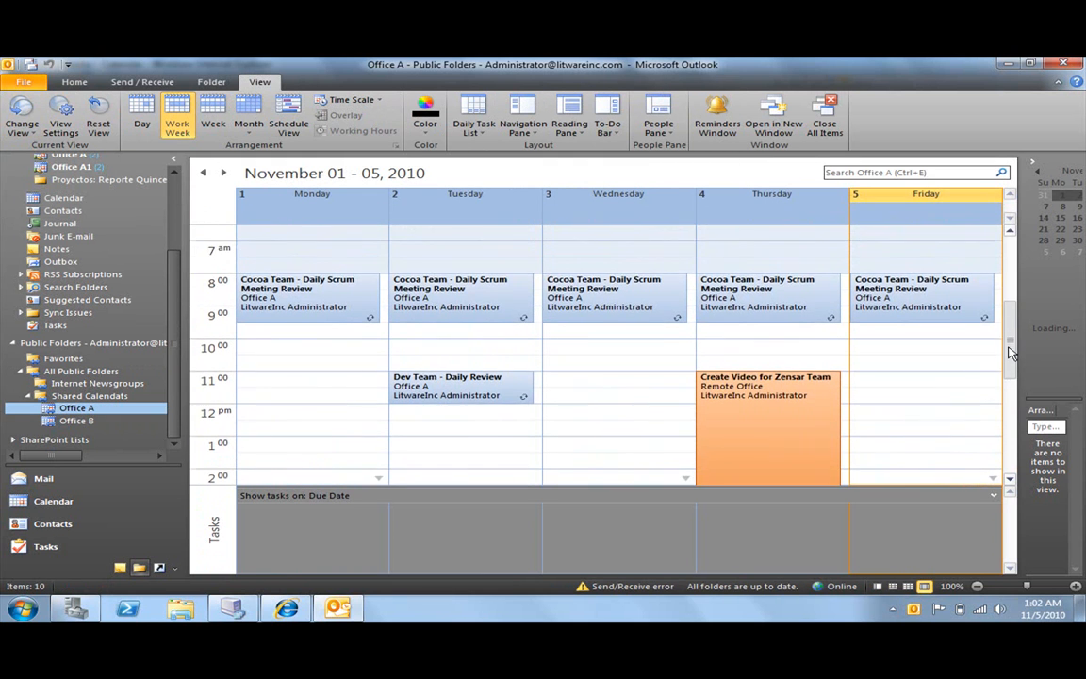
scroll(down, 3)
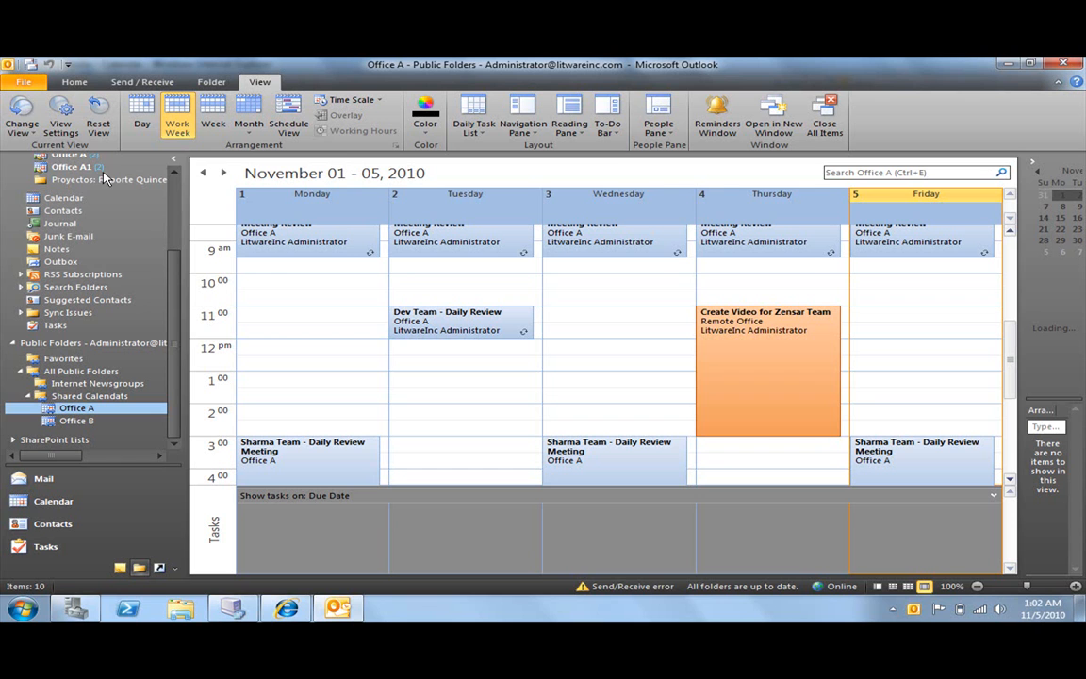
click(21, 117)
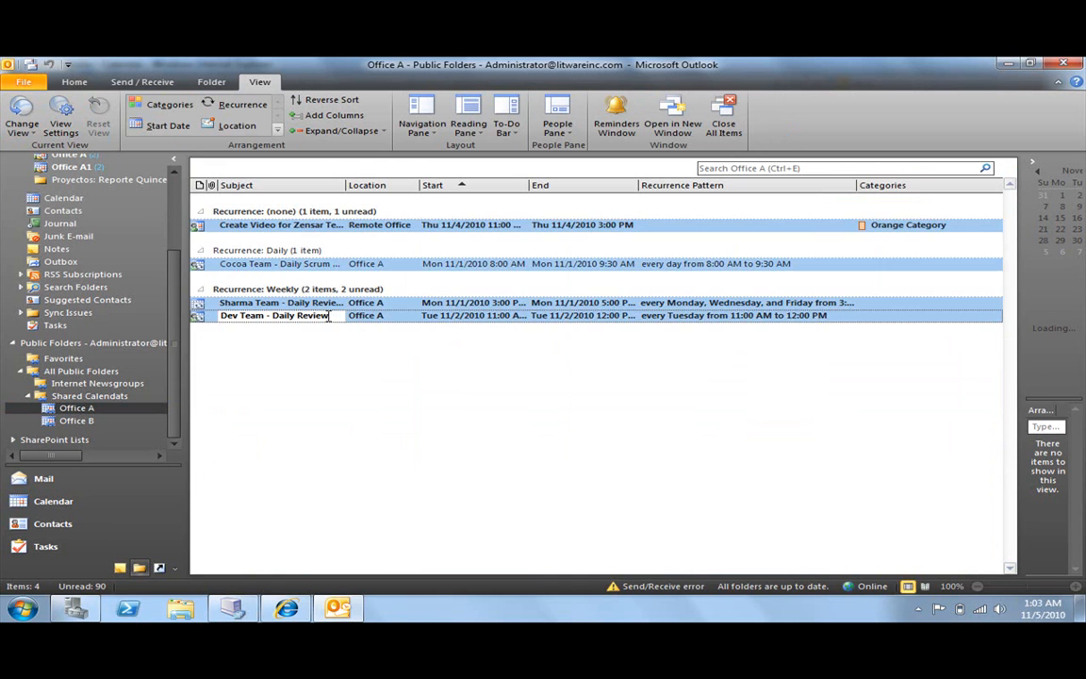
right_click(275, 315)
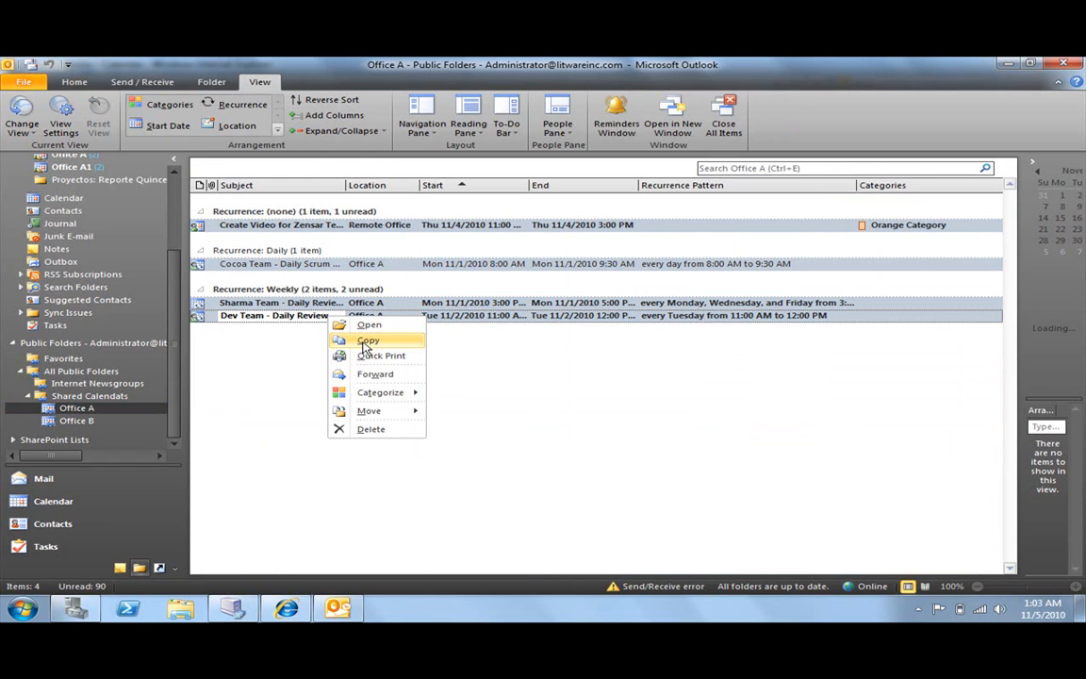
click(367, 349)
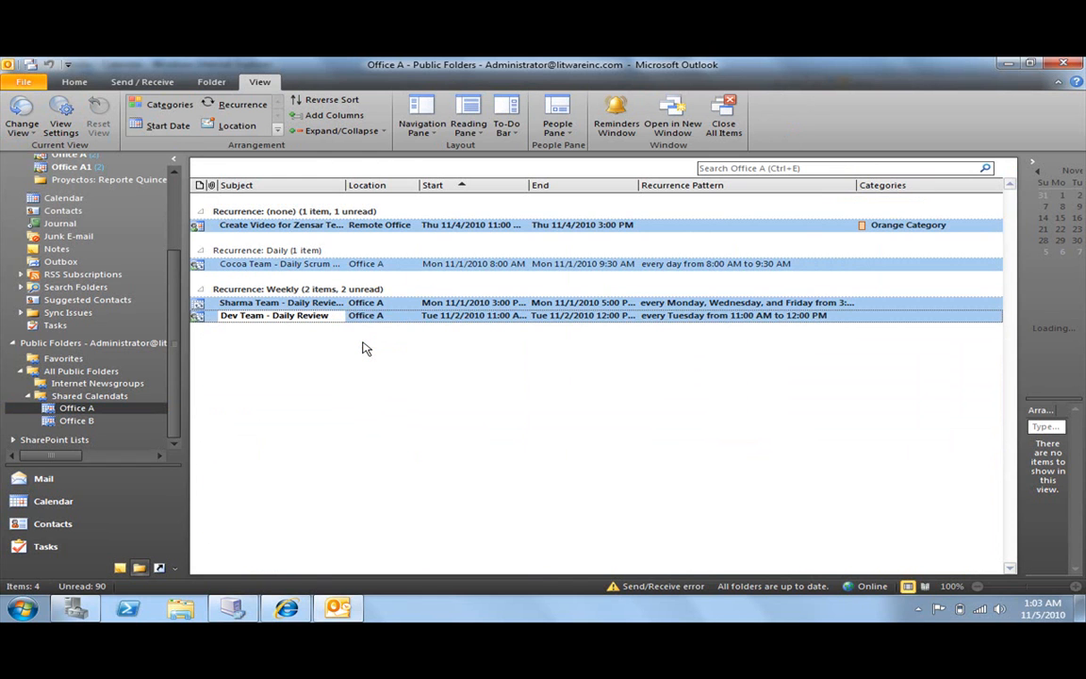
mouse_move(214, 283)
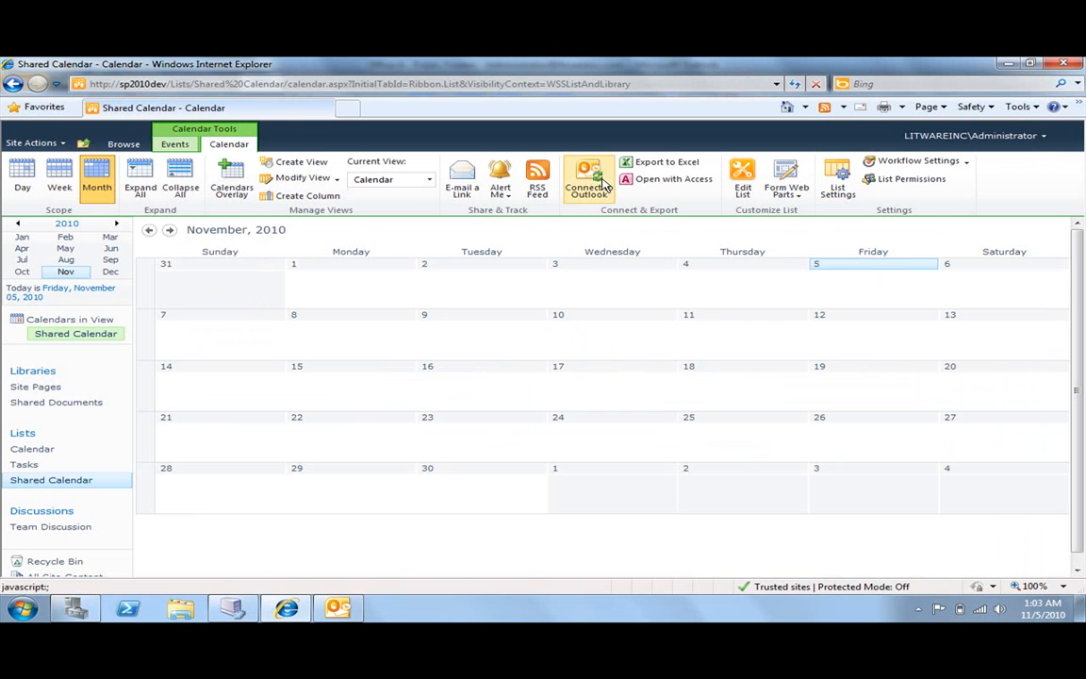
mouse_move(588, 179)
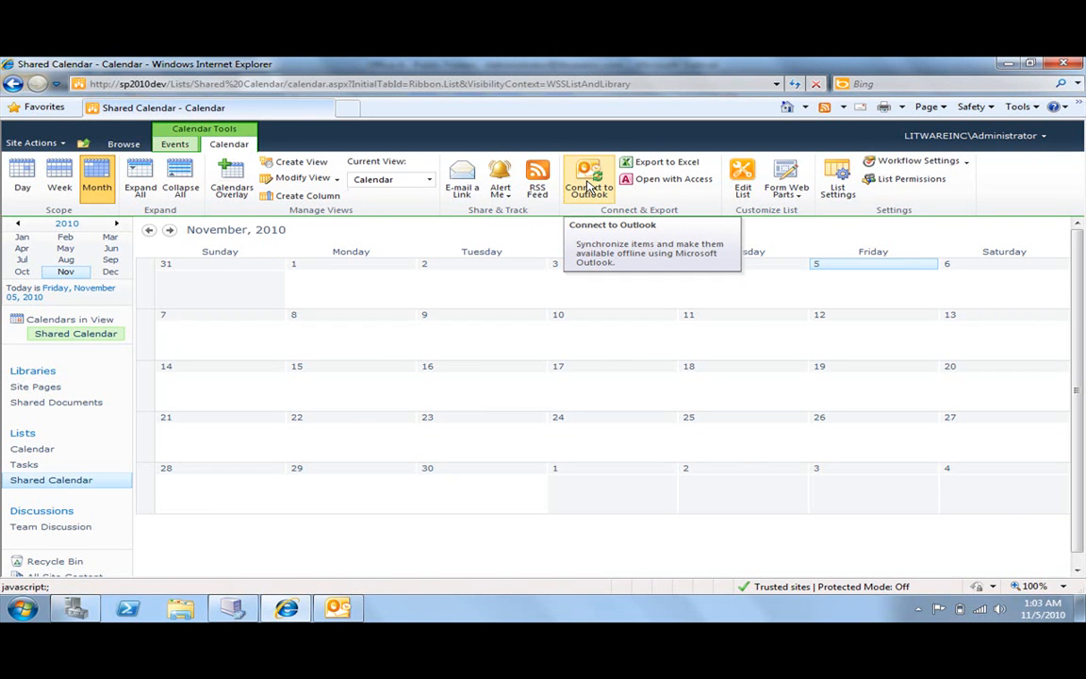
Connect the SharePoint Shared Calendar to Outlook, allowing and confirming the connection
click(588, 179)
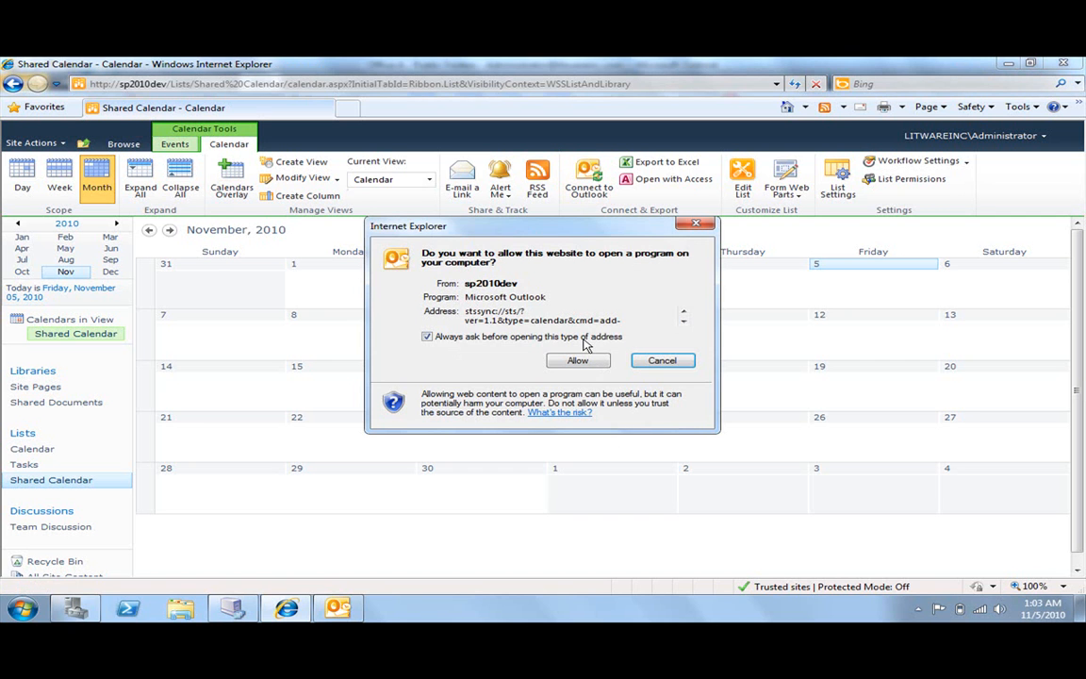
click(577, 360)
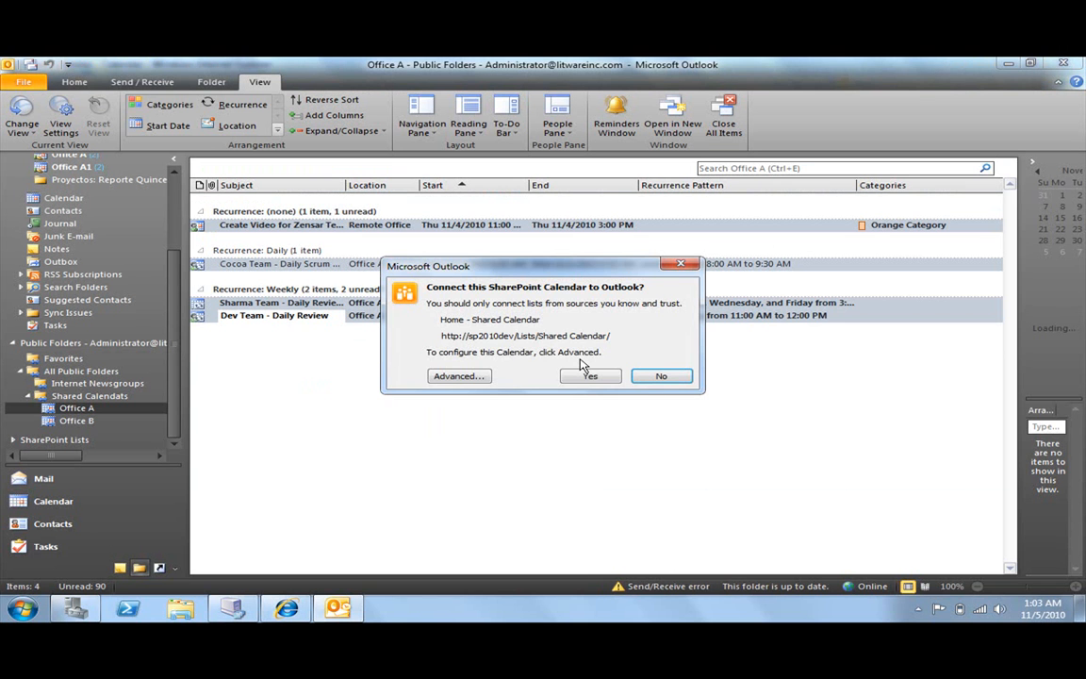
click(590, 375)
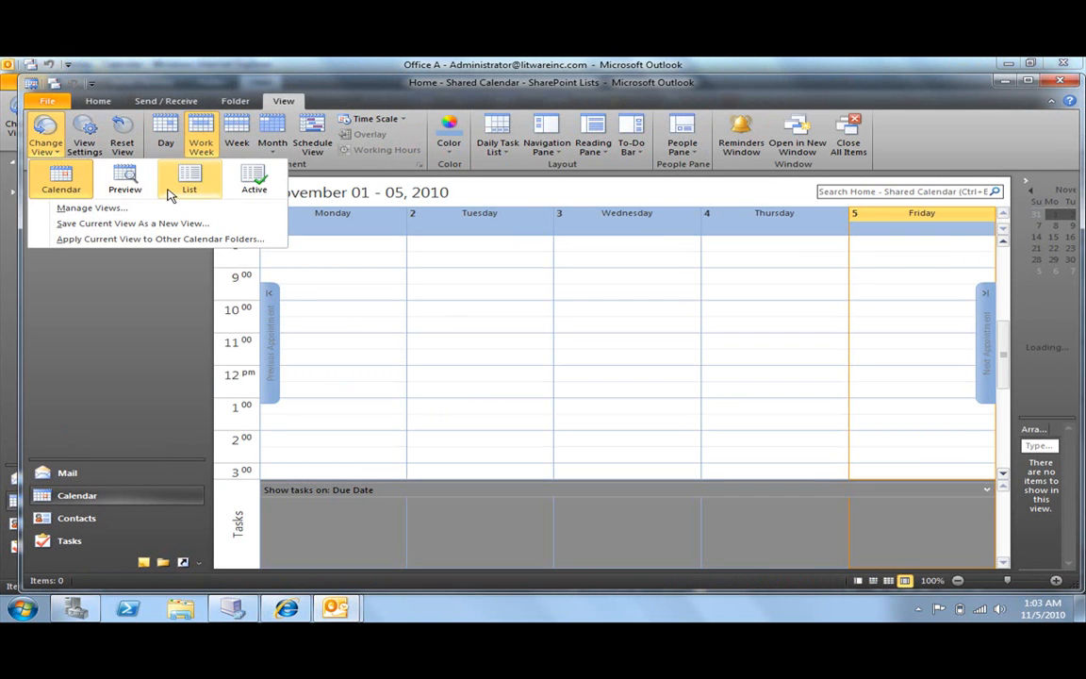
Switch the Home - Shared Calendar in Outlook to List view
click(189, 179)
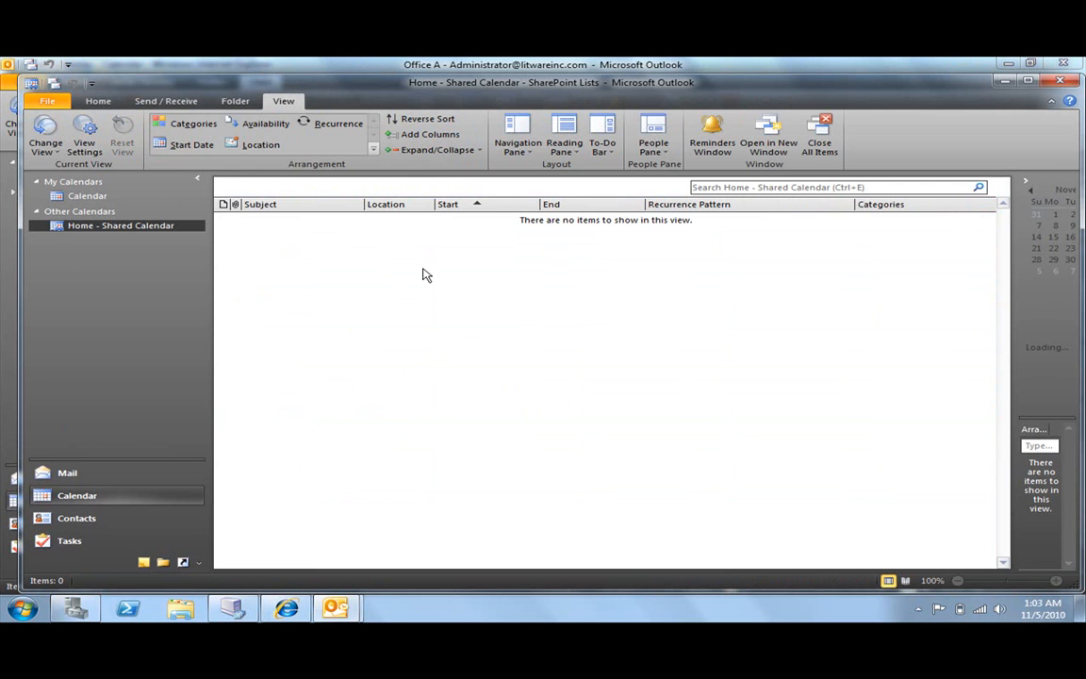
mouse_move(349, 319)
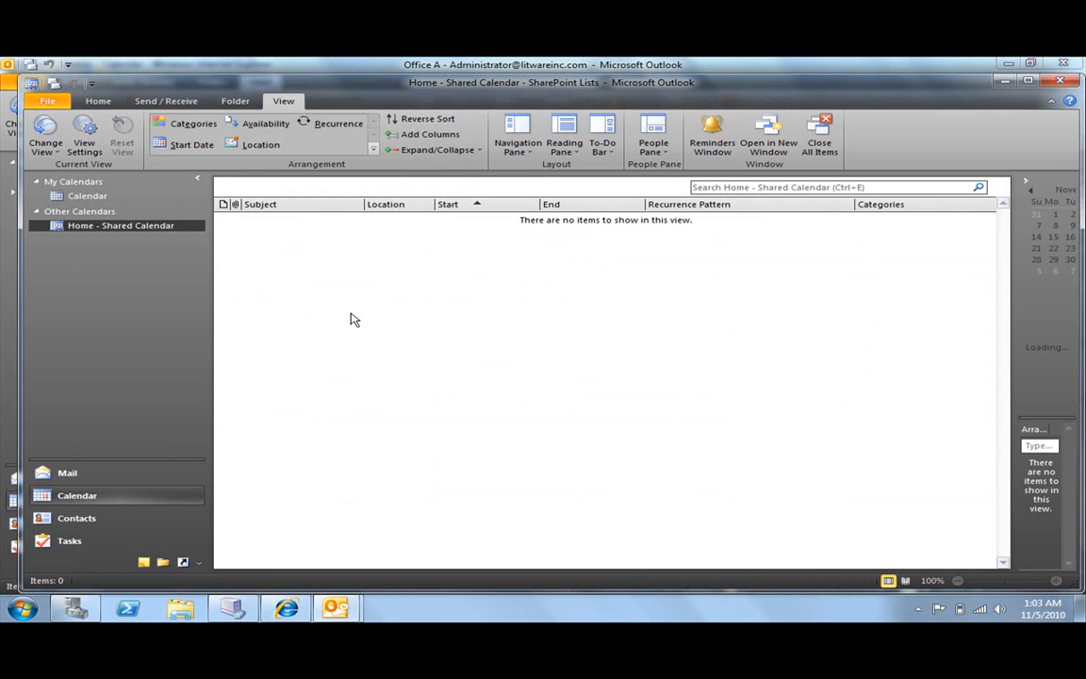
mouse_move(644, 477)
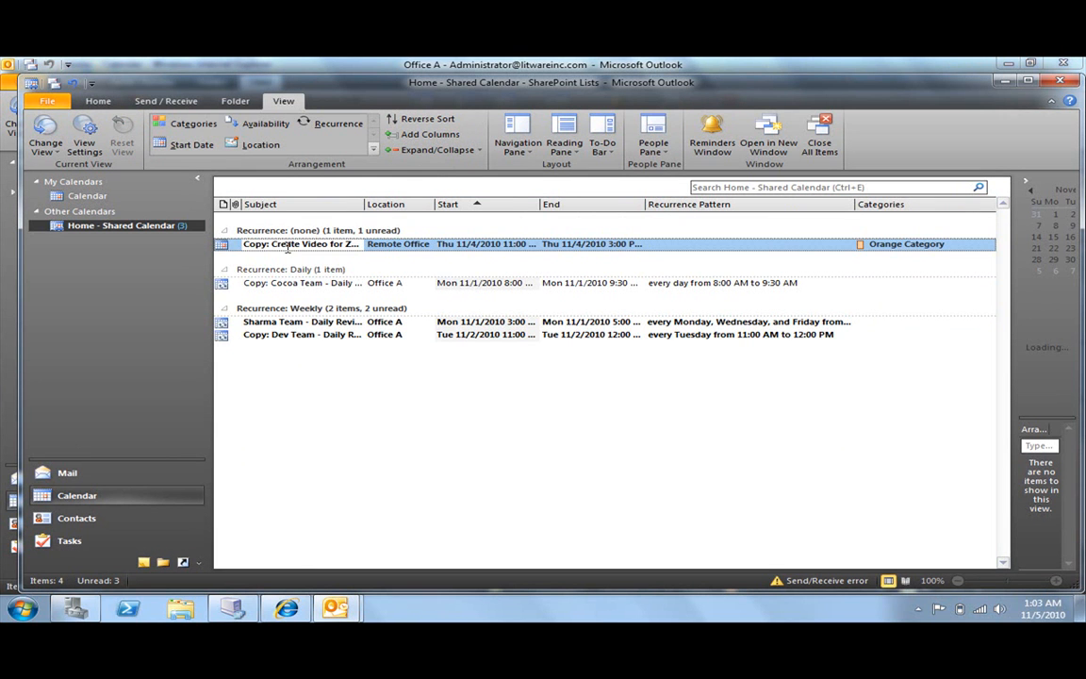
Remove 'Copy:' from the Create Video, Cocoa Team and Dev Team event subjects
right_click(300, 244)
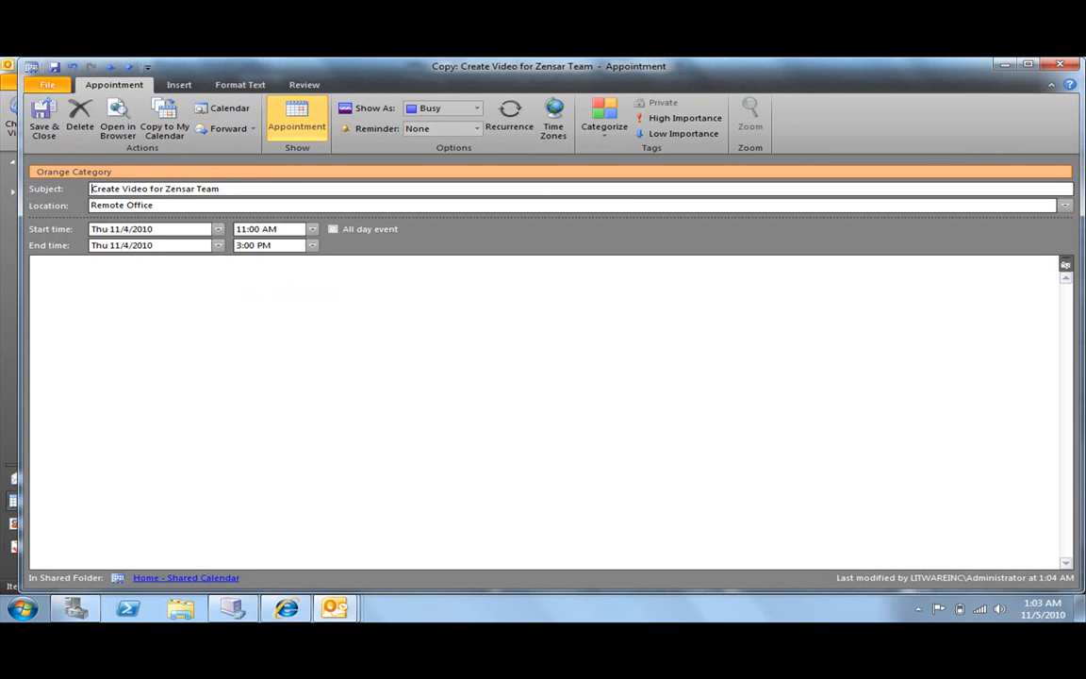
click(43, 123)
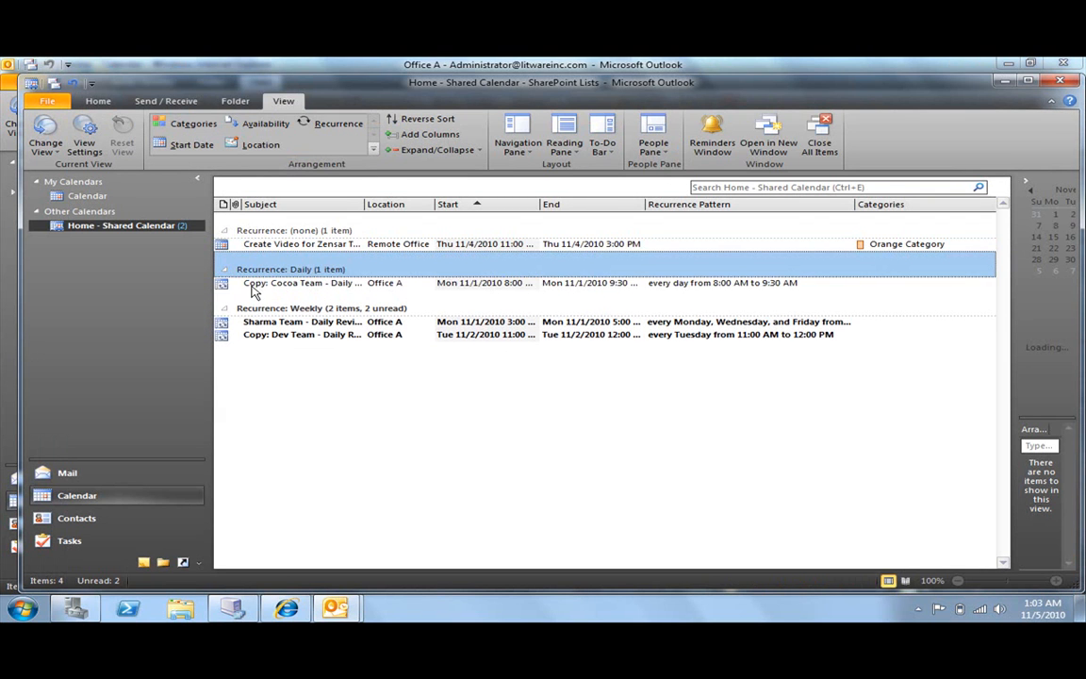
double_click(301, 283)
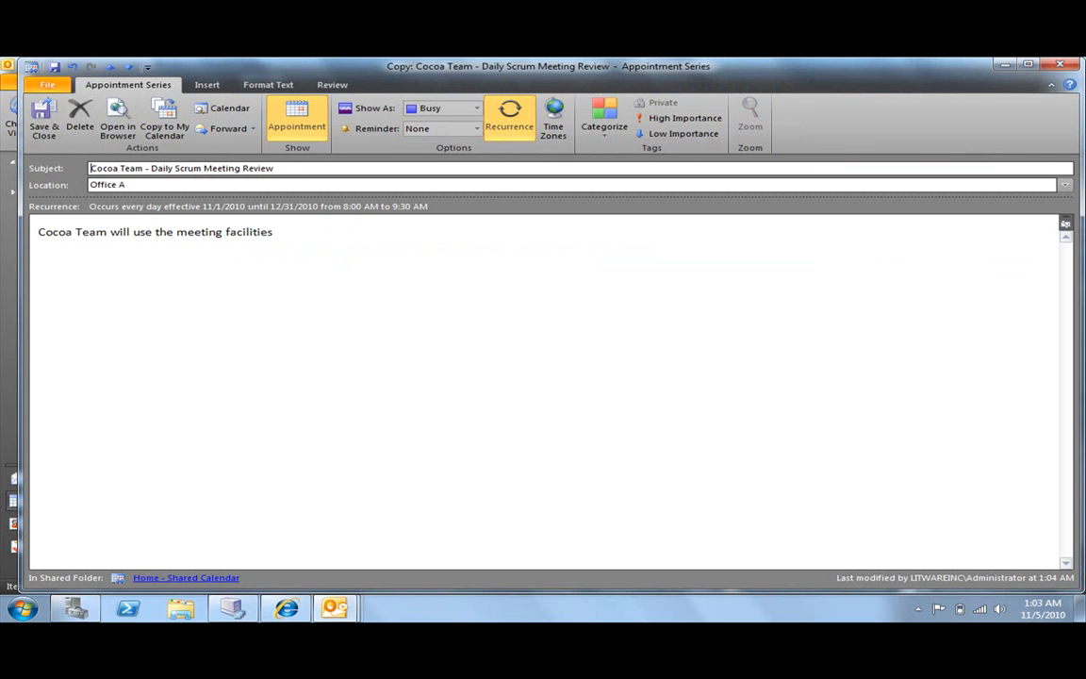
click(43, 122)
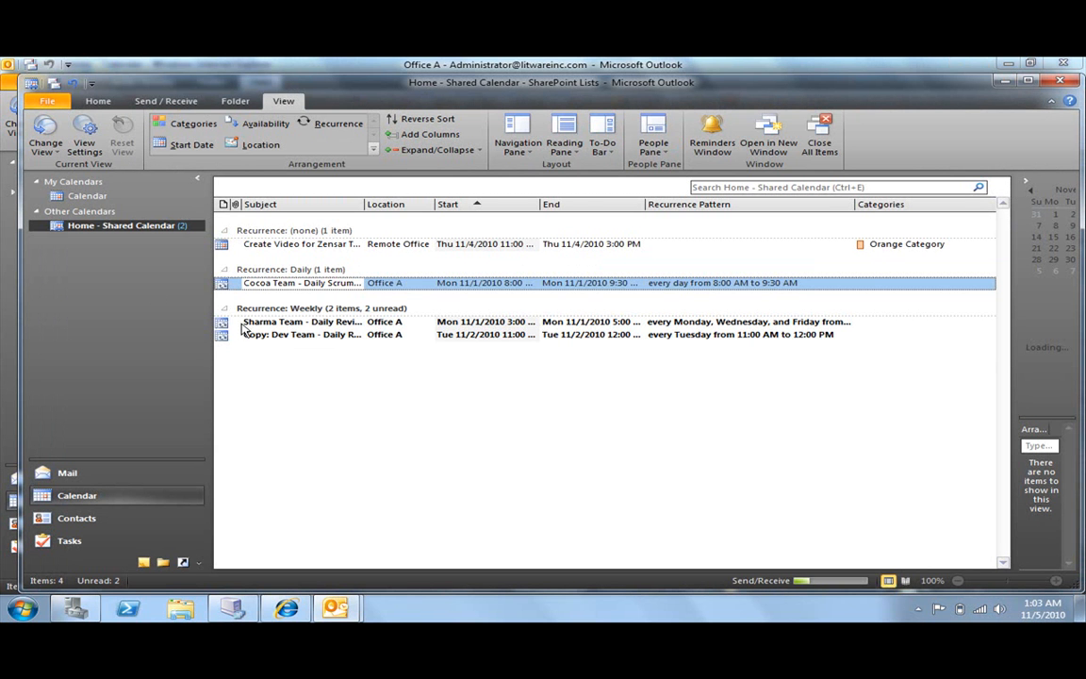
double_click(300, 334)
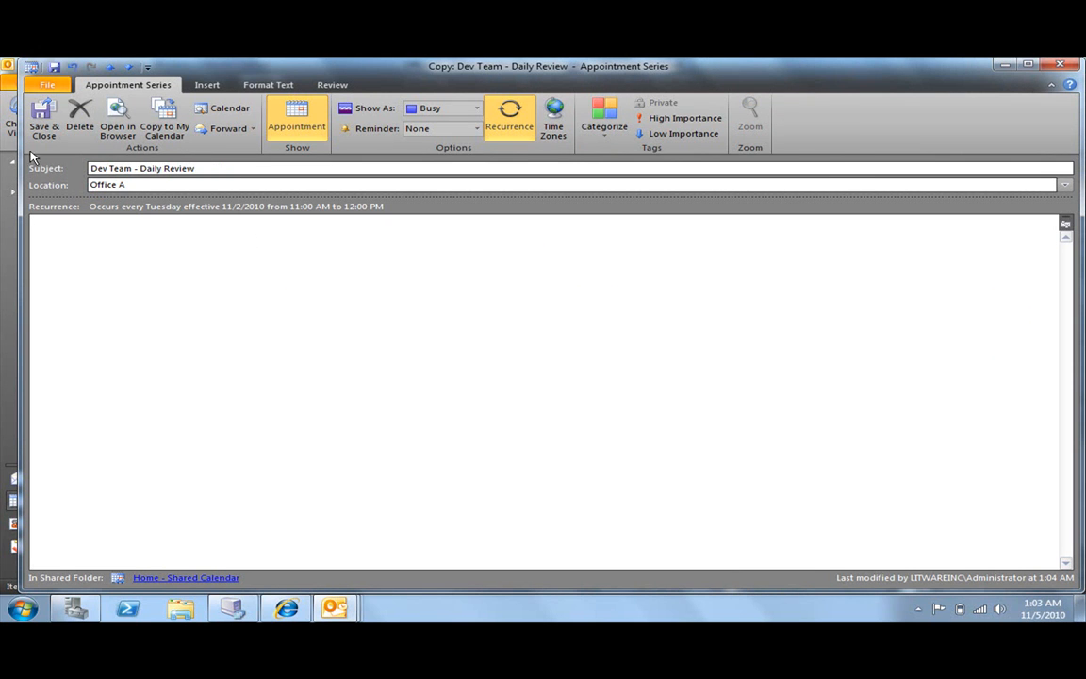
click(43, 118)
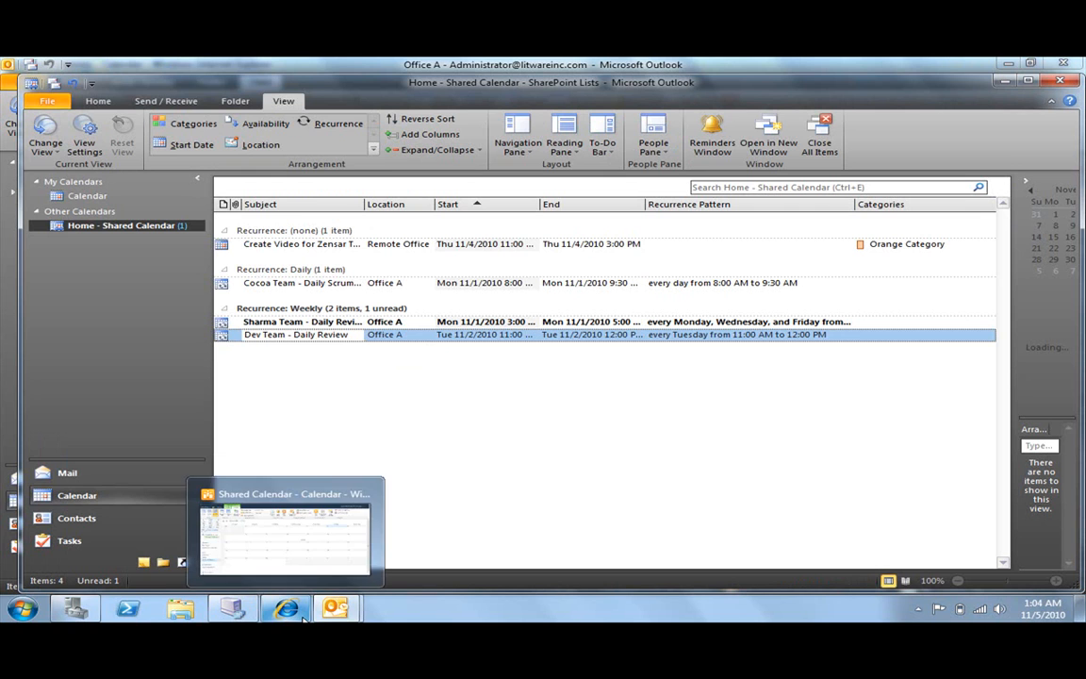
click(282, 542)
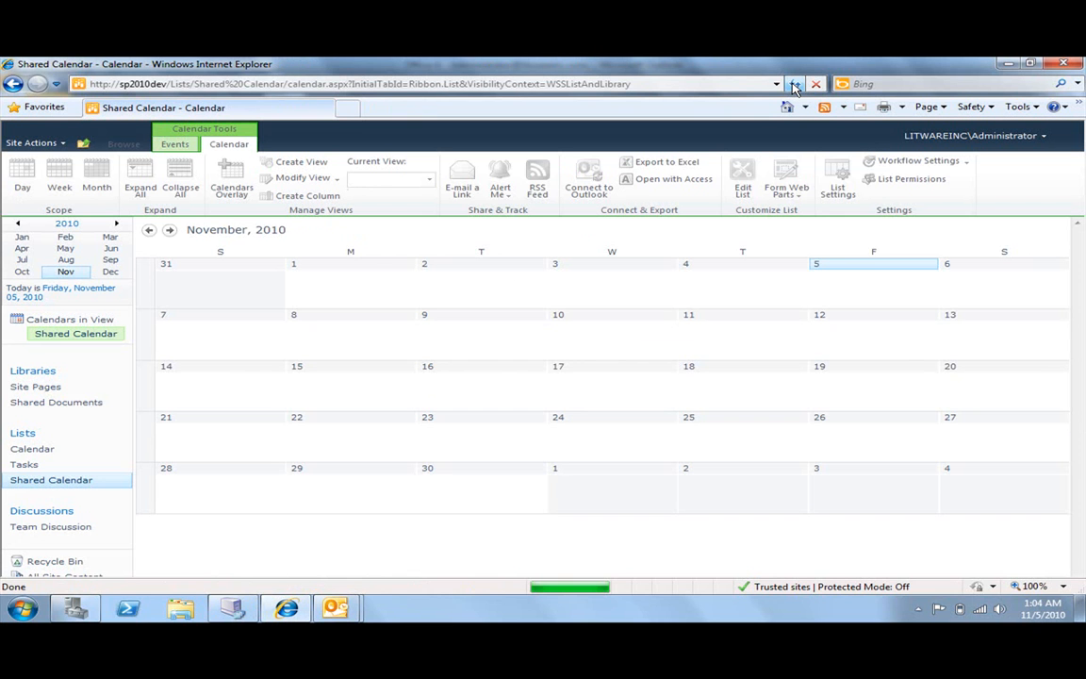
Refresh the SharePoint calendar and view the synced events in Week view
click(96, 175)
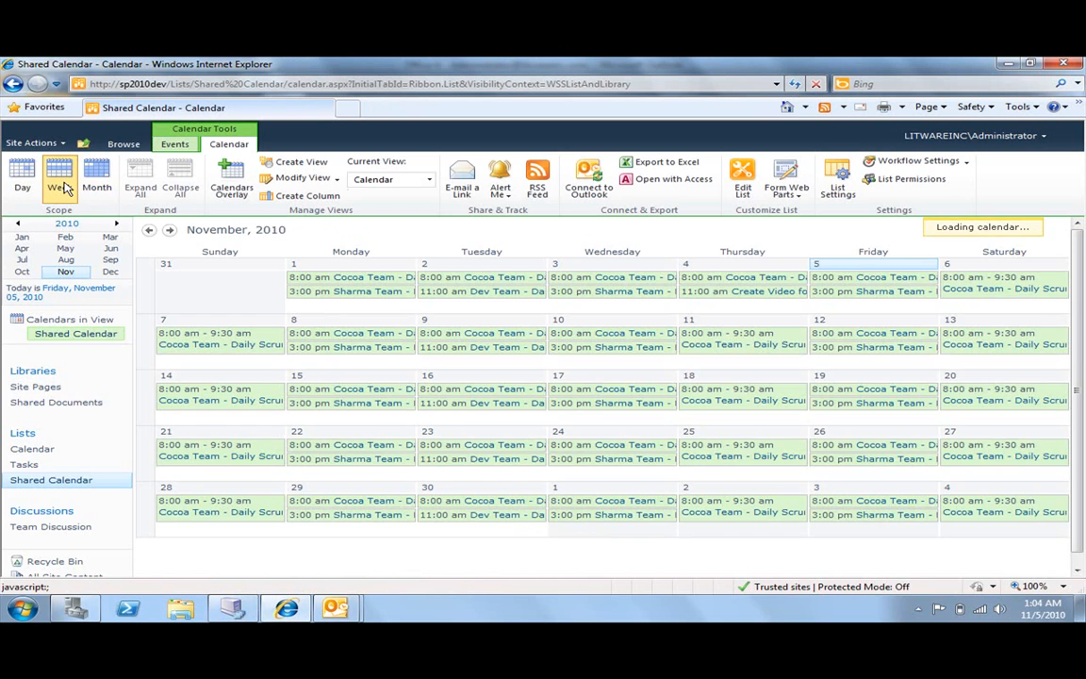
click(58, 174)
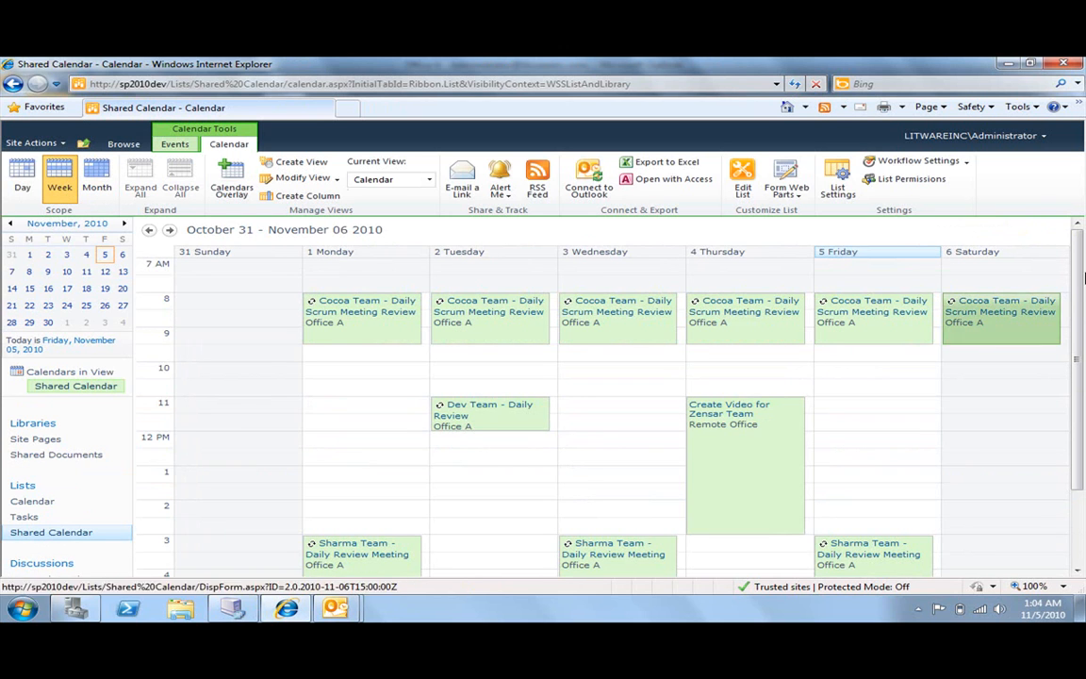
scroll(down, 3)
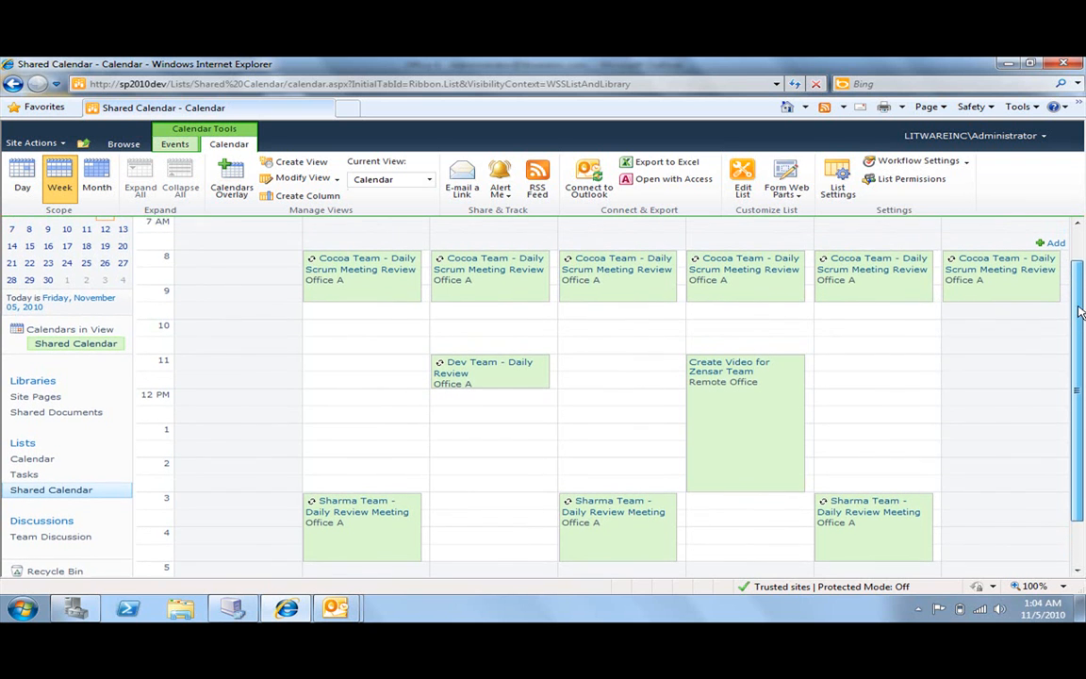
scroll(up, 3)
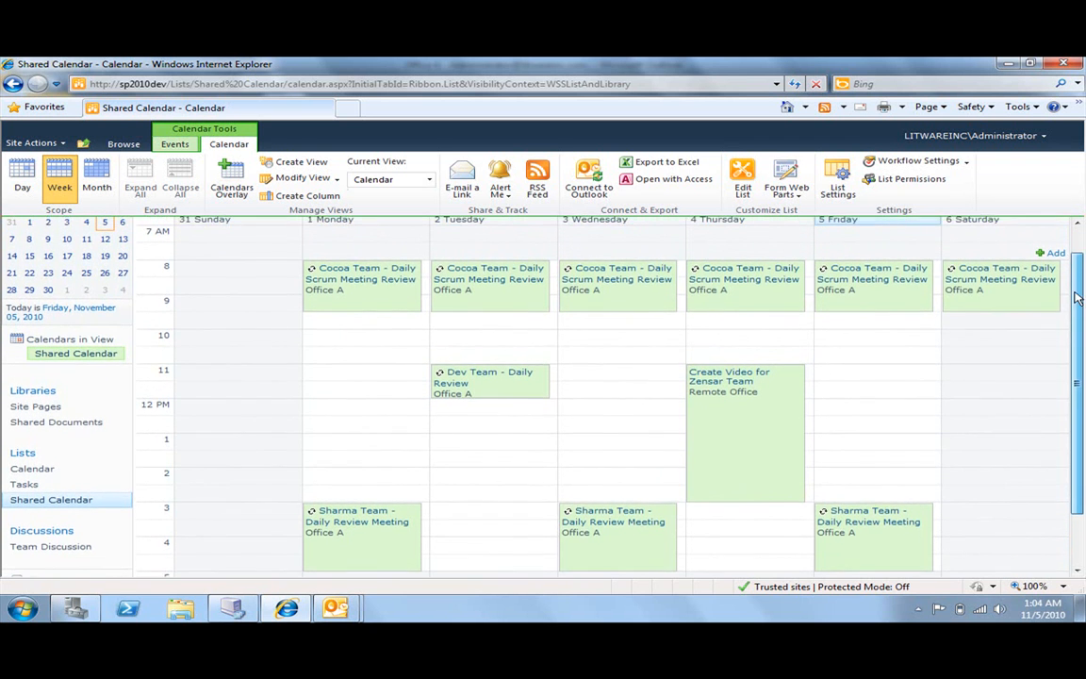
scroll(down, 3)
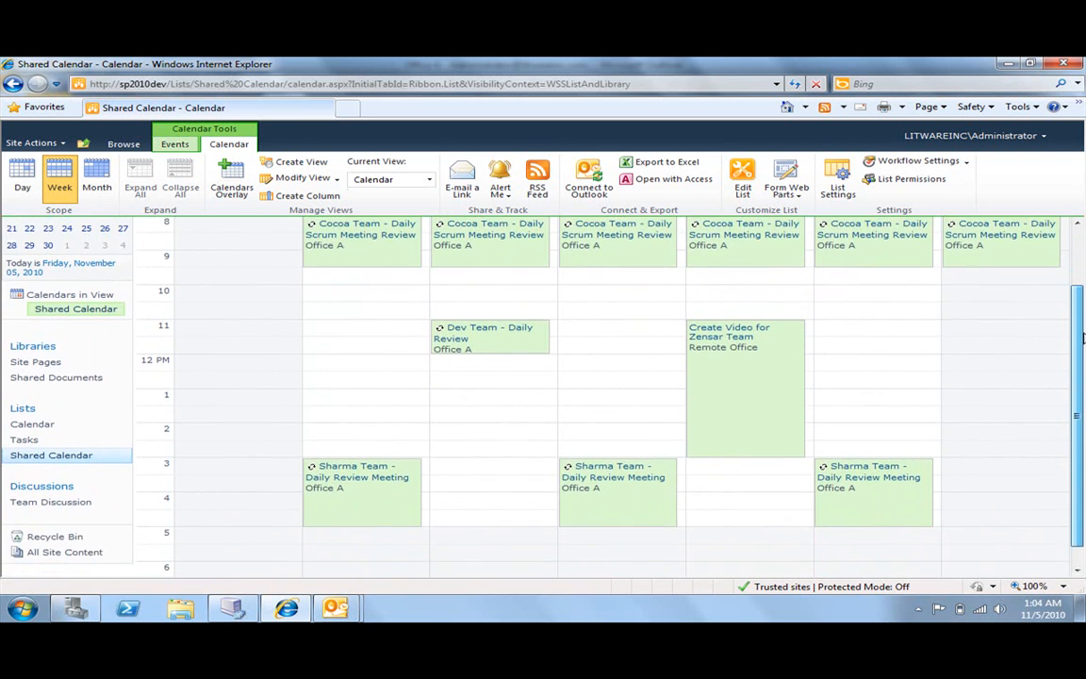